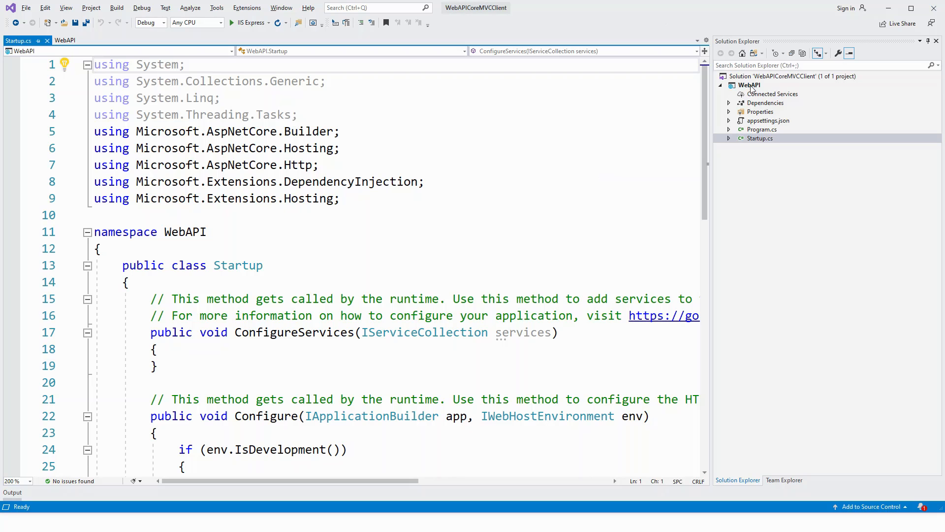
- Create a new folder named Models under the WebAPI project in Solution Explorer
left_click(750, 85)
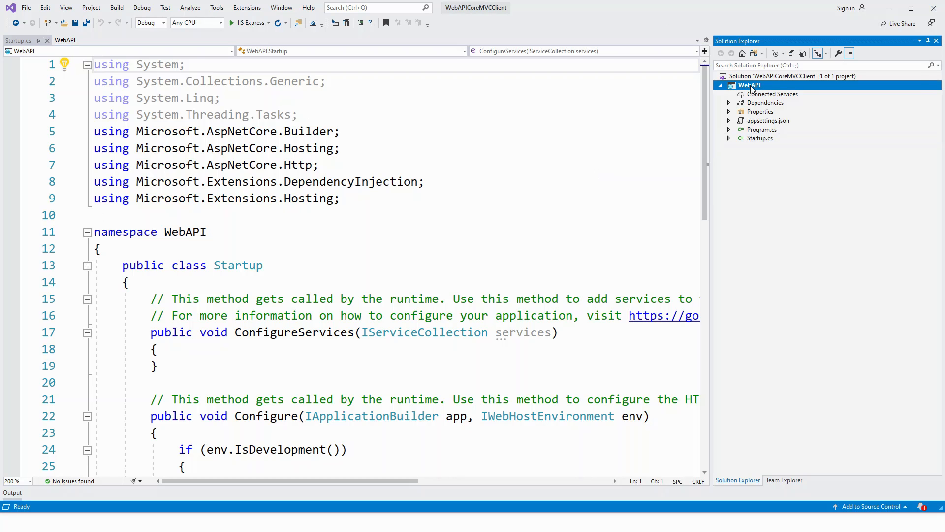
right_click(751, 85)
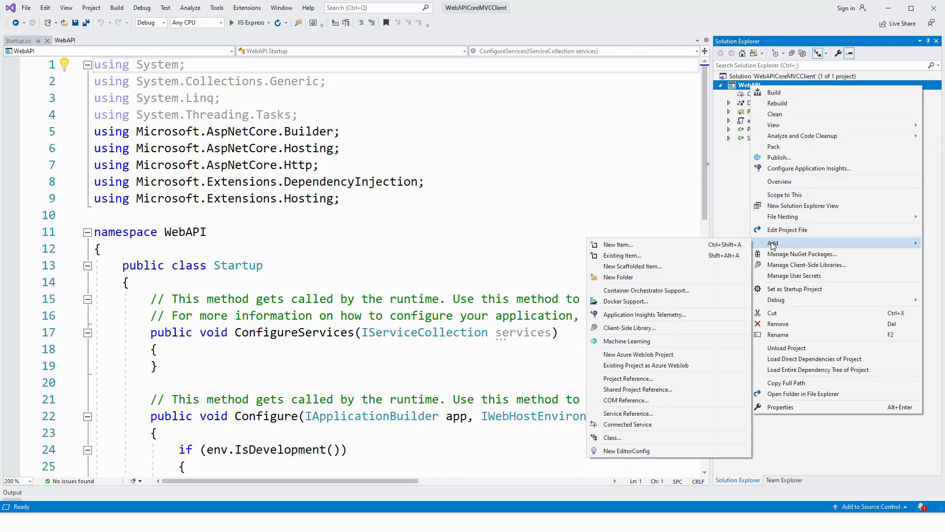
left_click(640, 282)
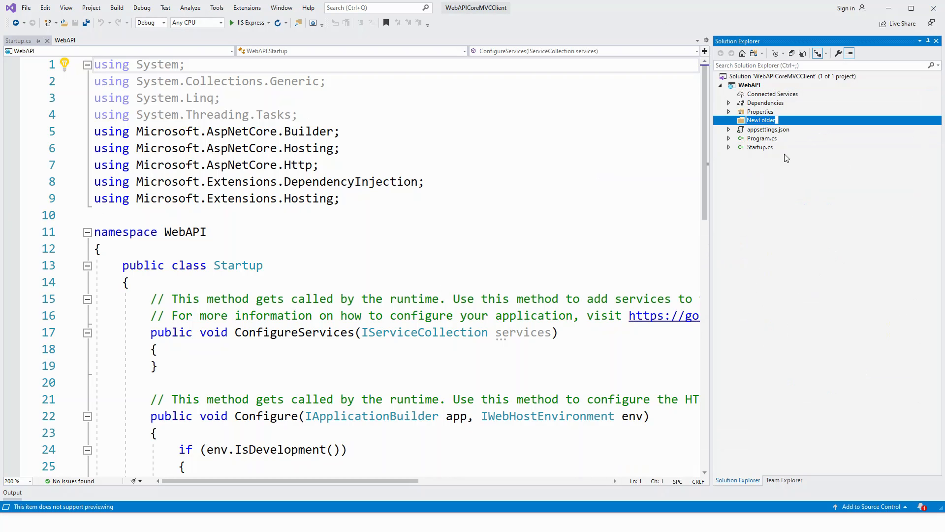
type("Models")
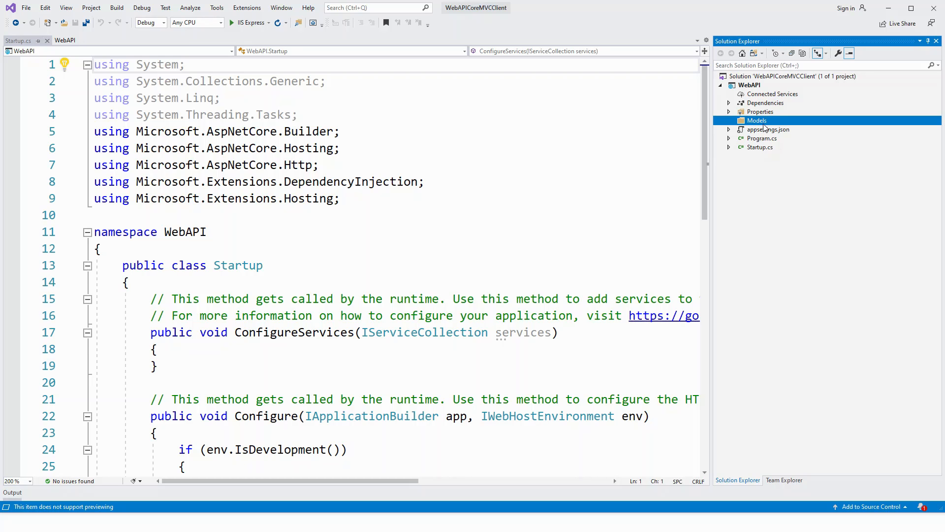
- Start adding a new class named Customer to the Models folder
right_click(757, 121)
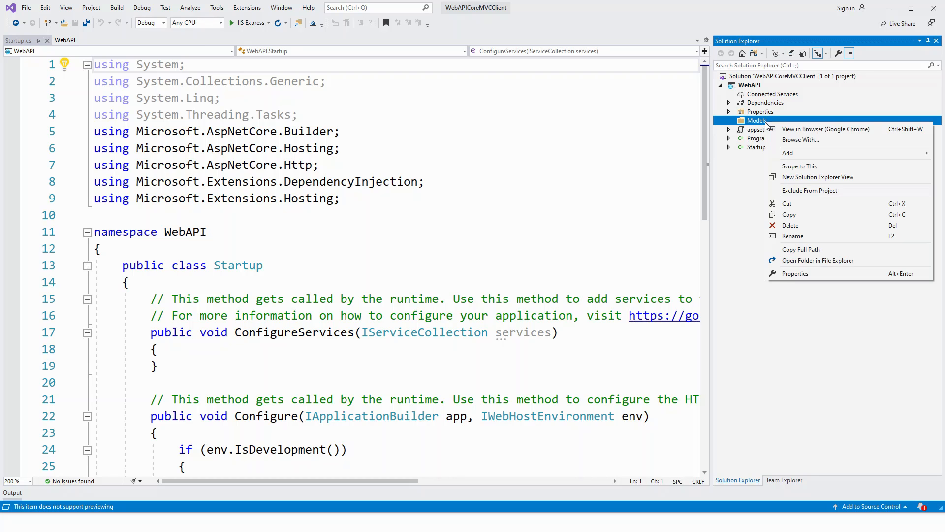
left_click(788, 153)
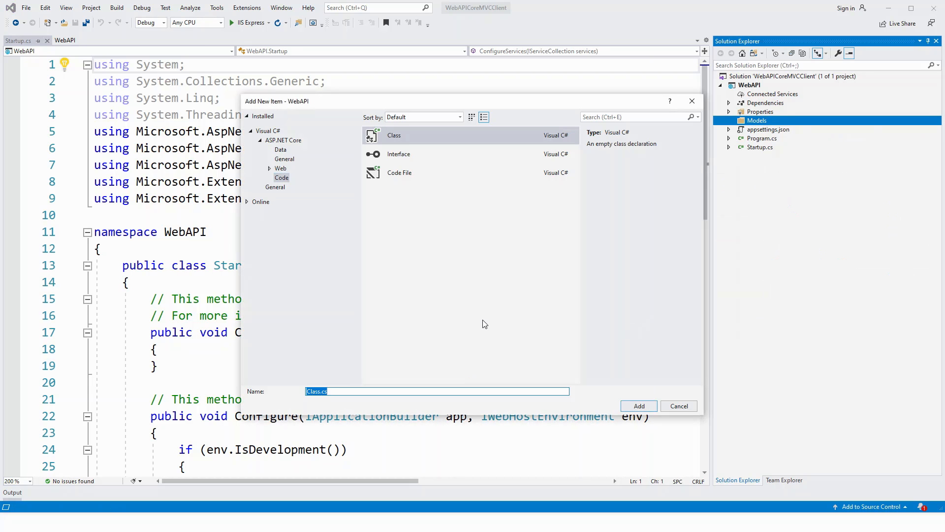
type("Custo")
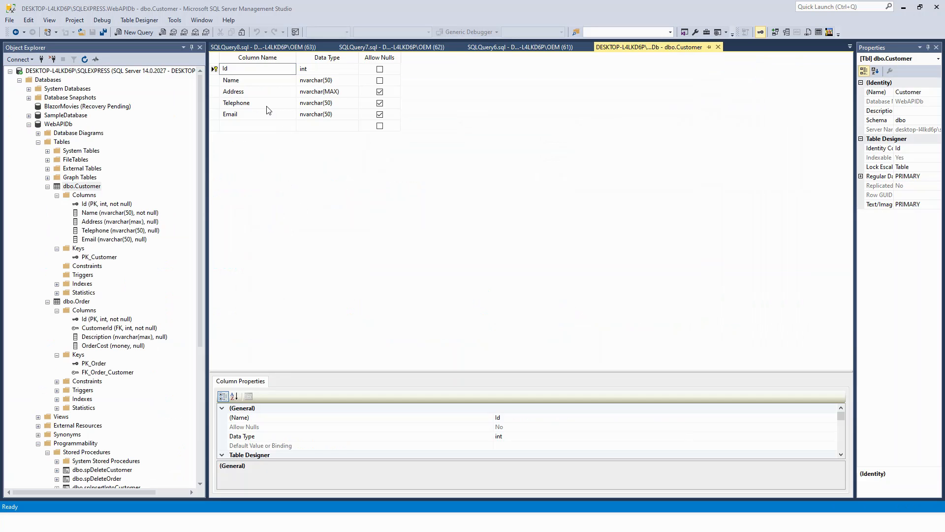
- View the dbo.Customer table design in SSMS to check its columns
left_click(257, 68)
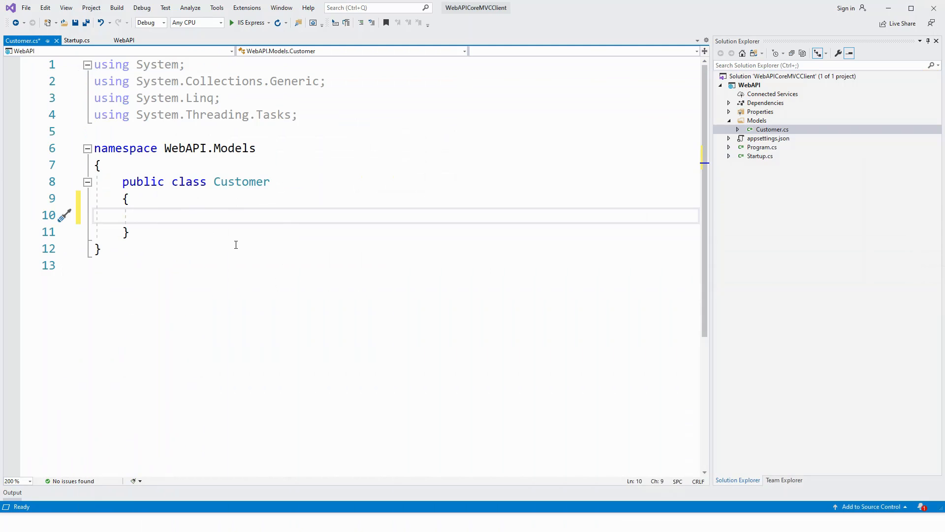
- Add an int Id auto-property to the Customer class using the prop snippet
type("pro")
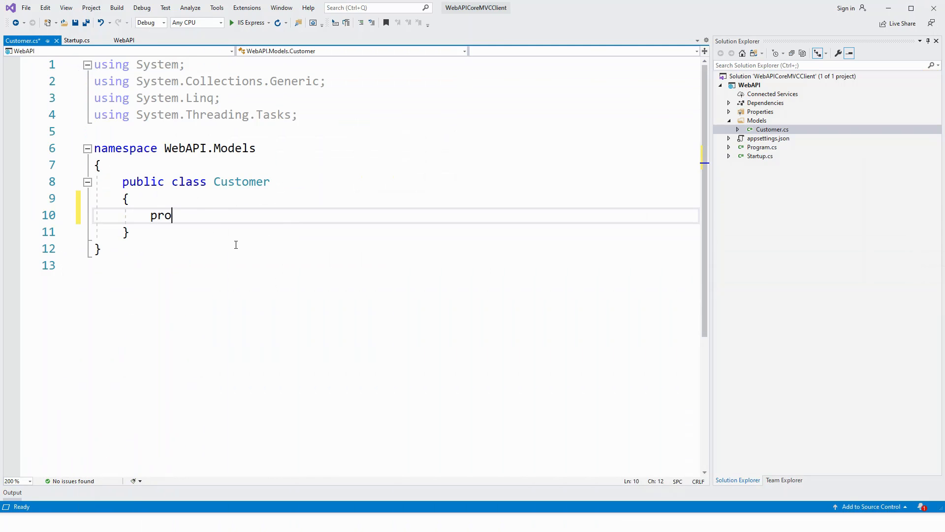
type("p")
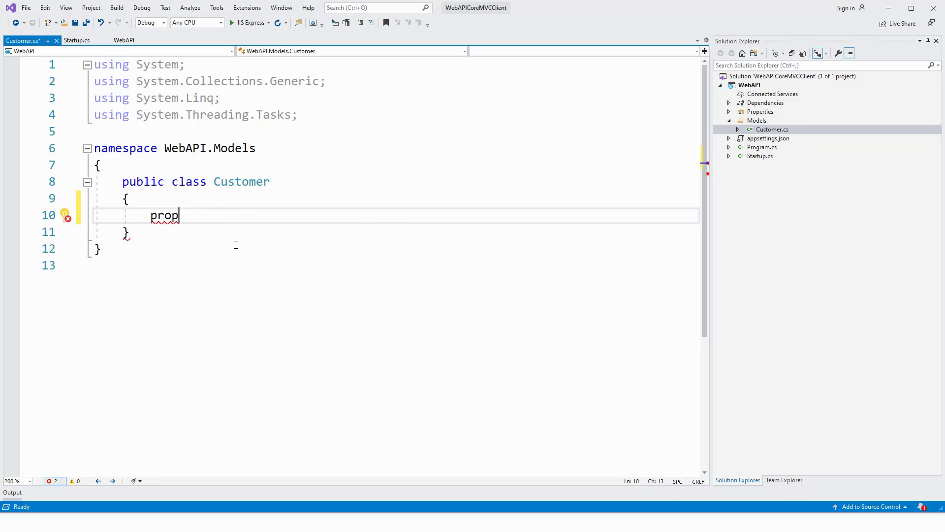
key("Tab")
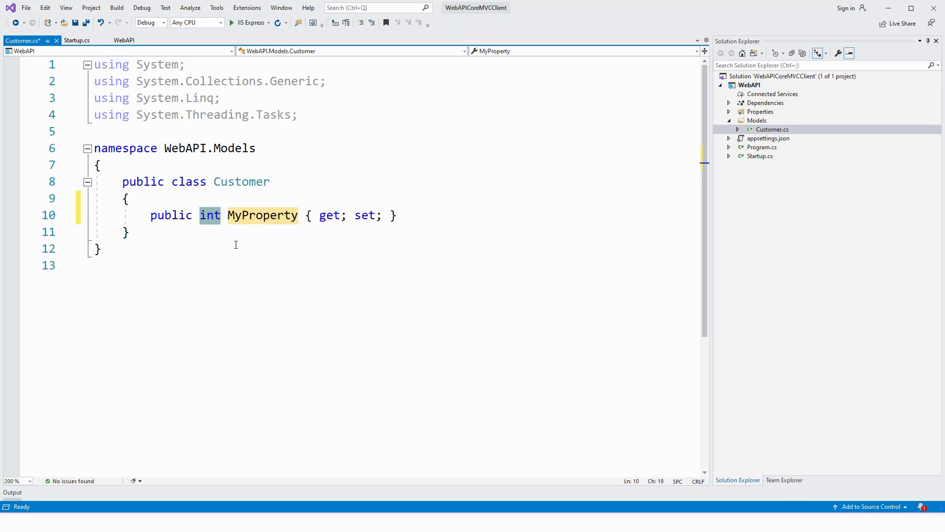
double_click(262, 215)
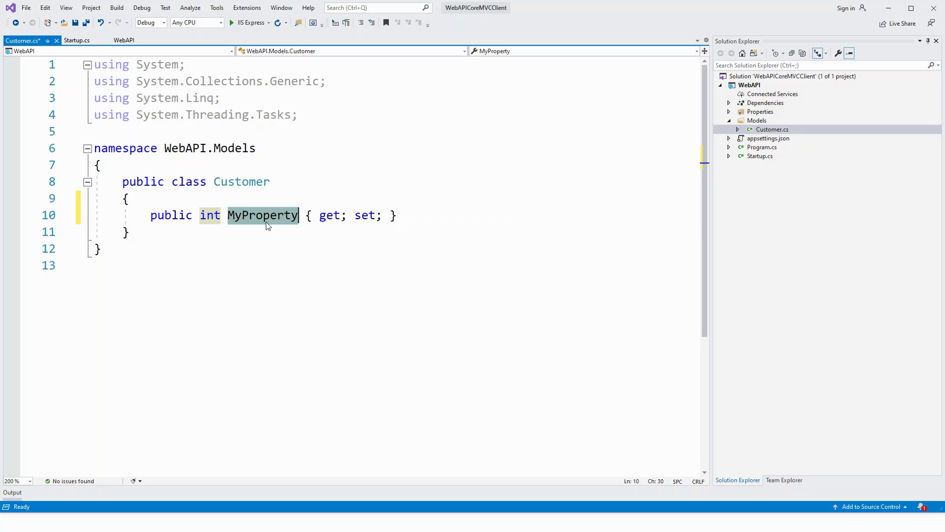
type("Id")
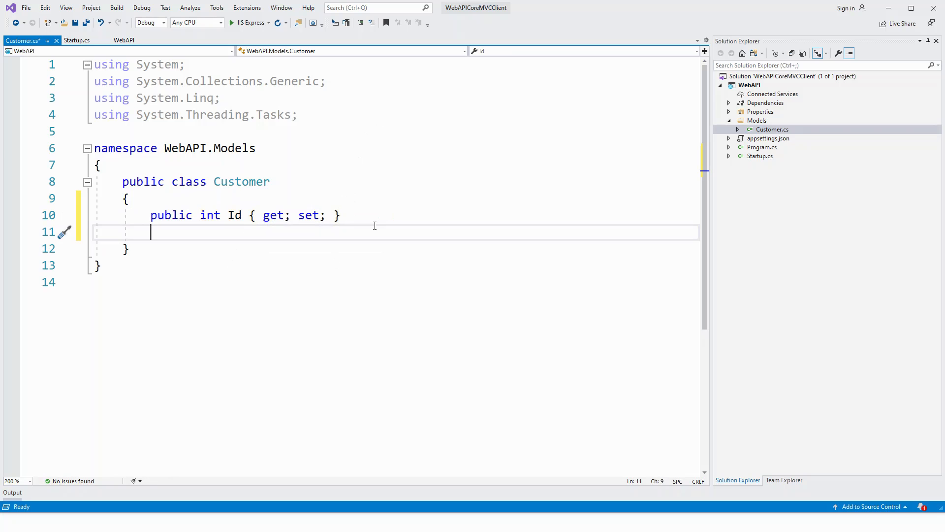
- Add a string Name auto-property below Id using the prop snippet
type("prop")
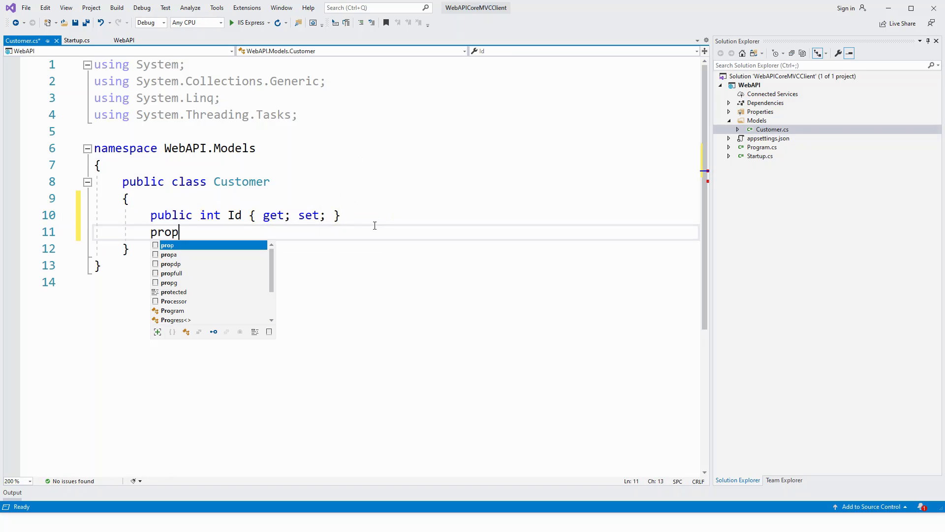
key("Tab")
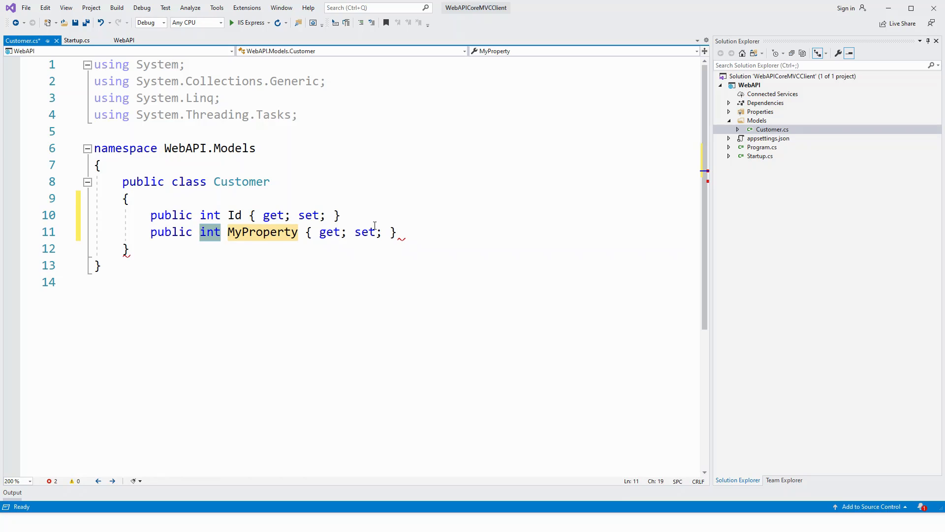
type("st")
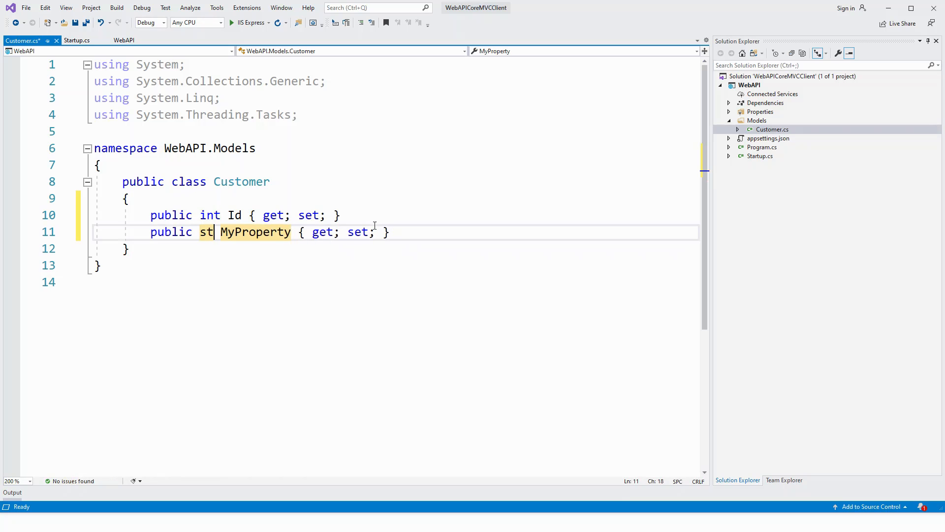
type("ring")
left_click(255, 231)
type("Nam")
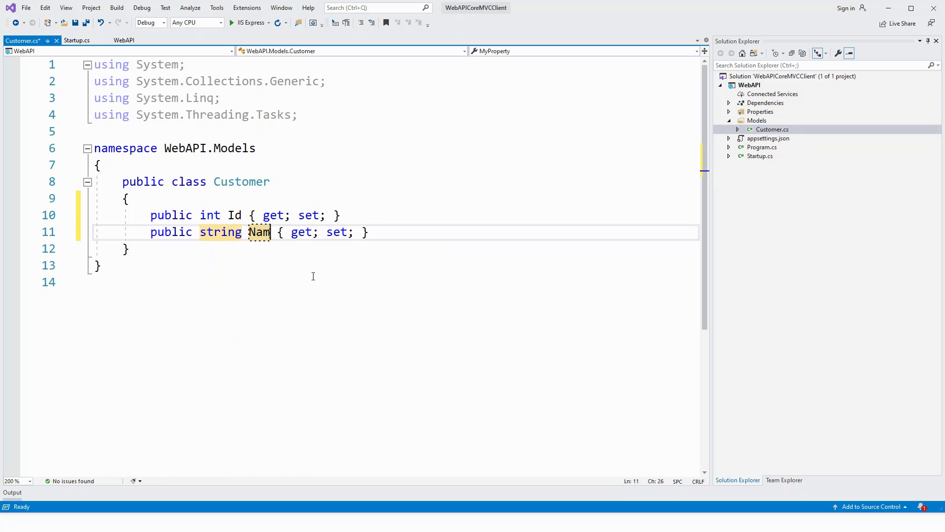
type("e")
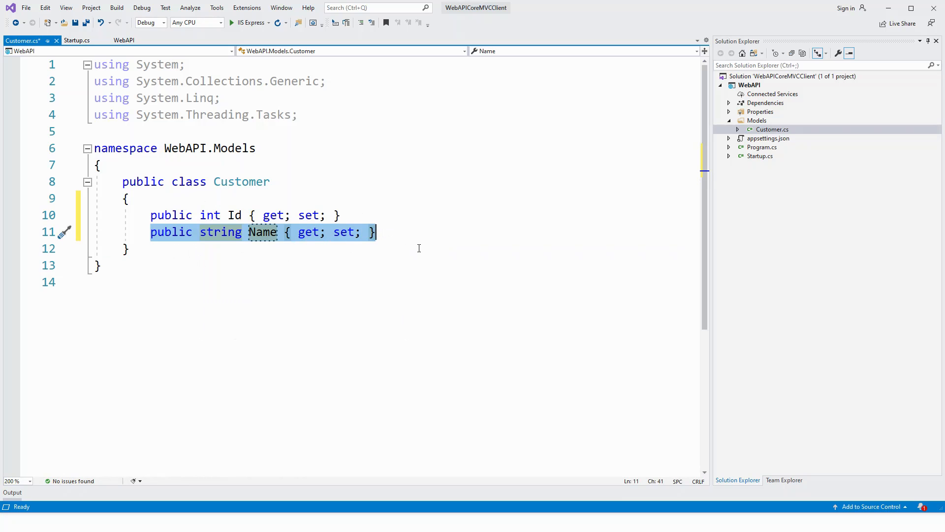
- Duplicate the Name property line twice and rename the first copy to Address
key("enter")
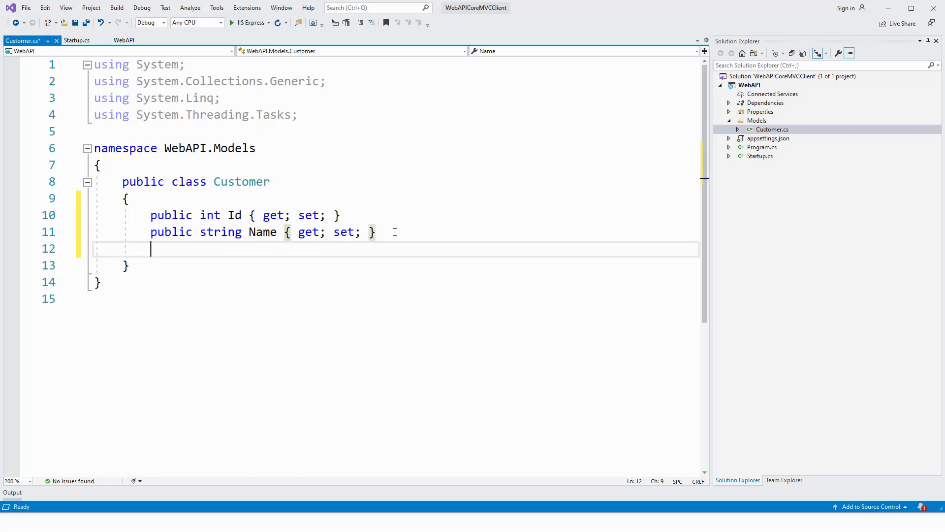
type("public string Name { get; set; }")
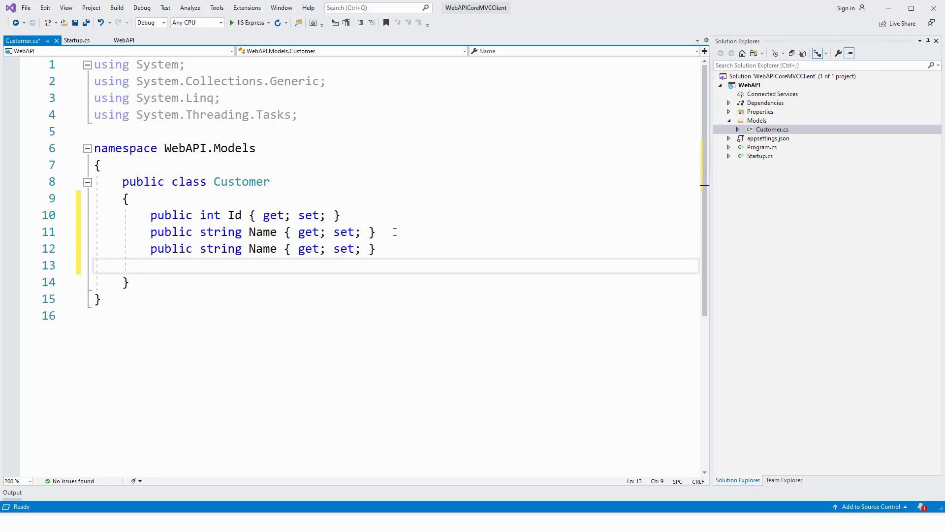
type("public string Name { get; set; }")
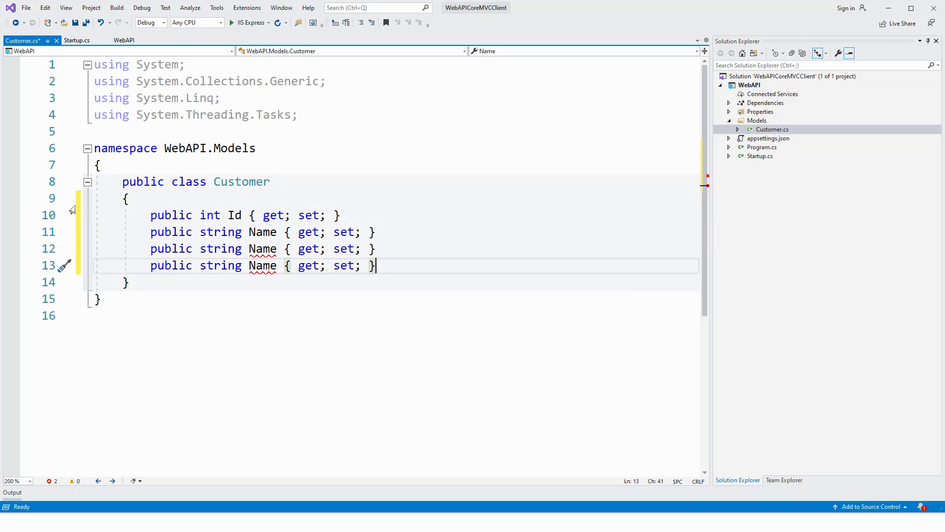
double_click(262, 248)
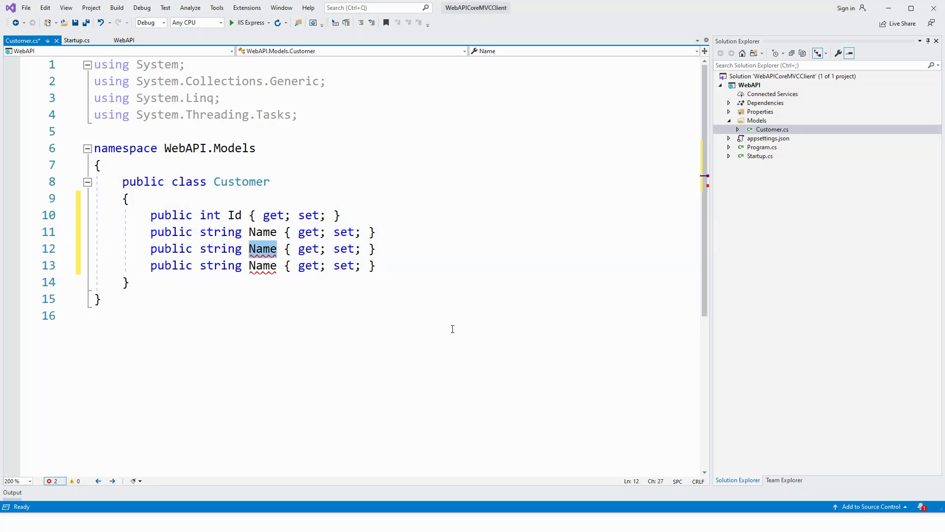
type("Address")
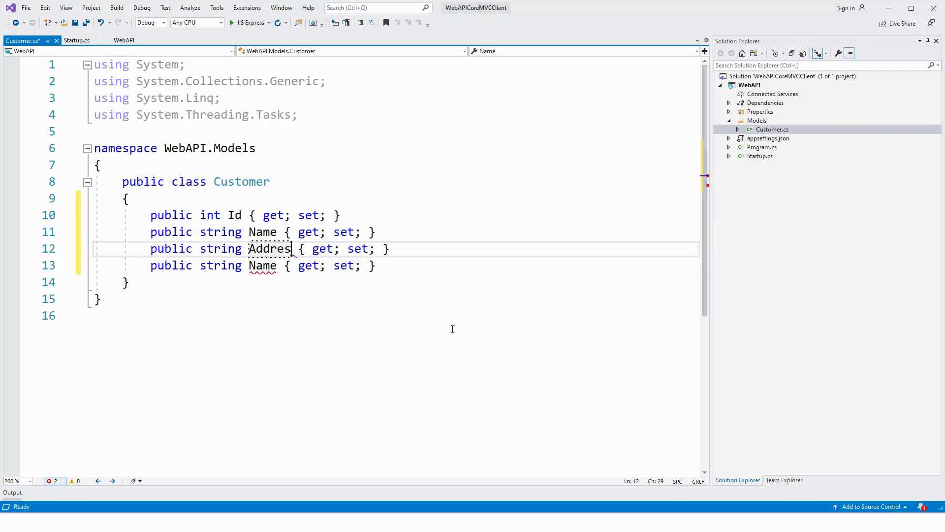
type("s")
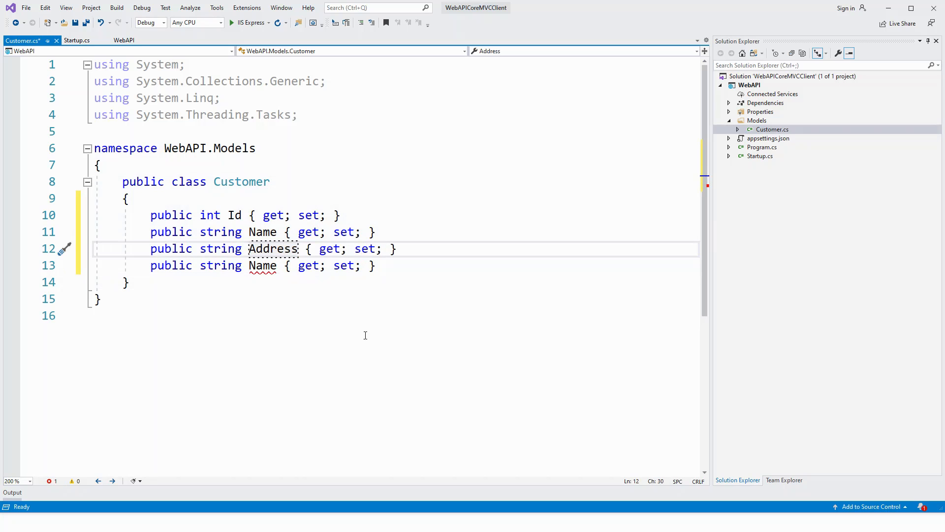
double_click(273, 249)
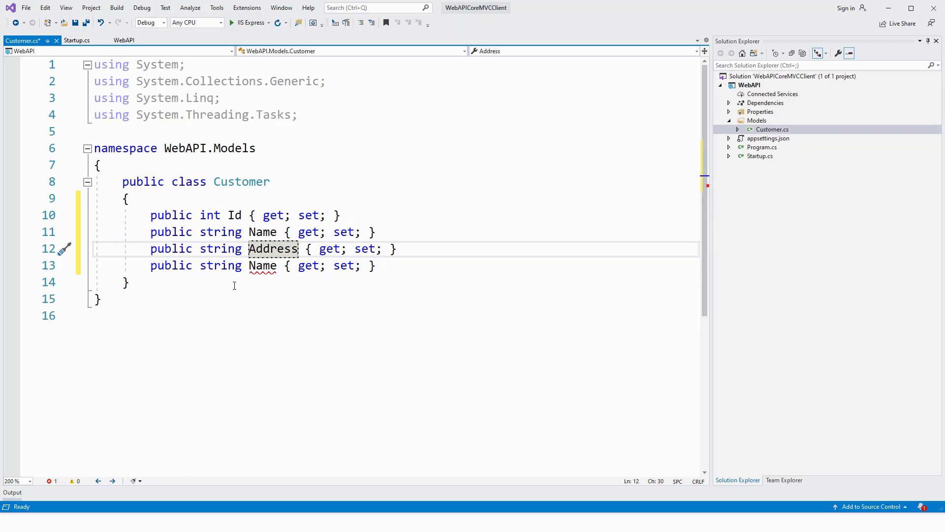
mouse_move(238, 288)
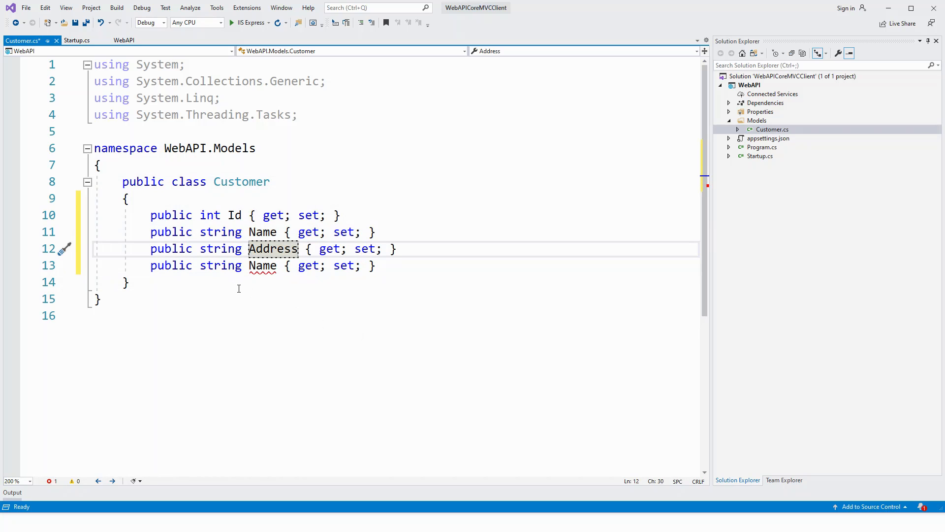
- Rename the second duplicated Name property to Telephone
left_click(264, 265)
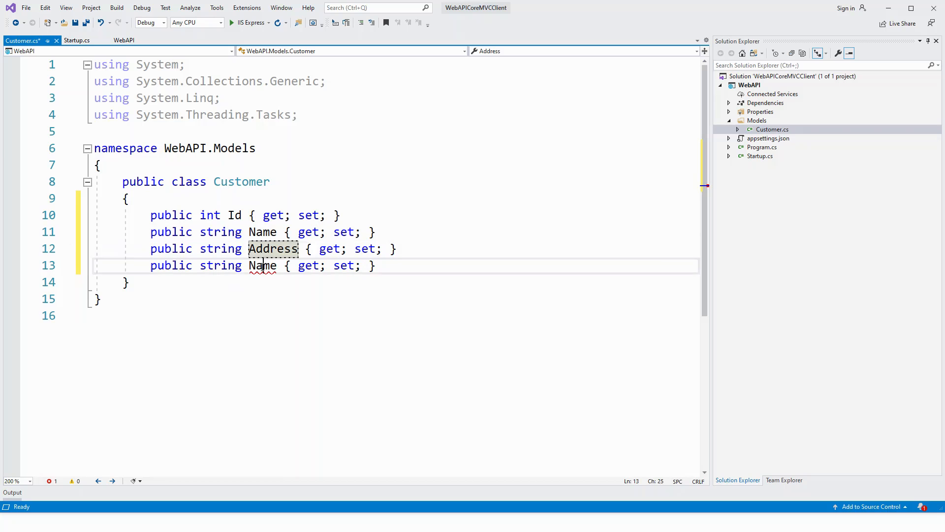
double_click(262, 264)
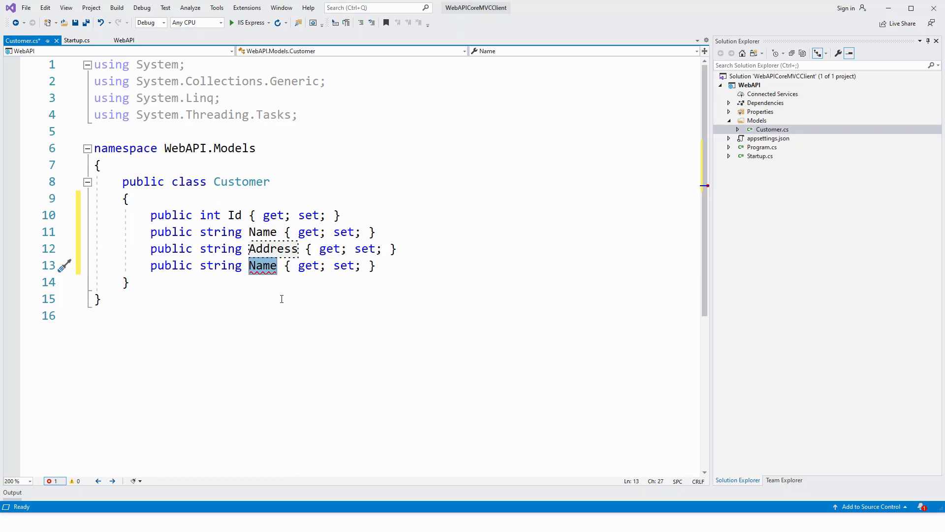
type("Telephon")
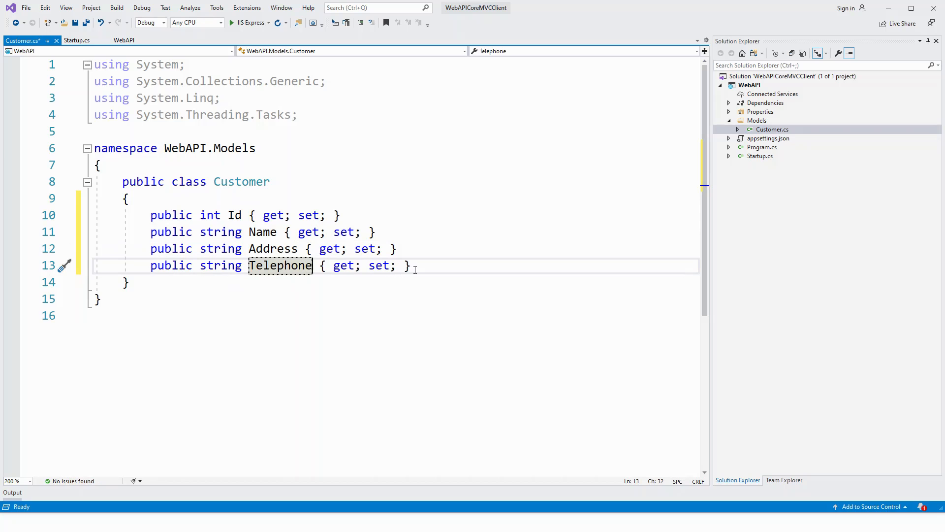
- Add a string Email auto-property below Telephone using the prop snippet
key("enter")
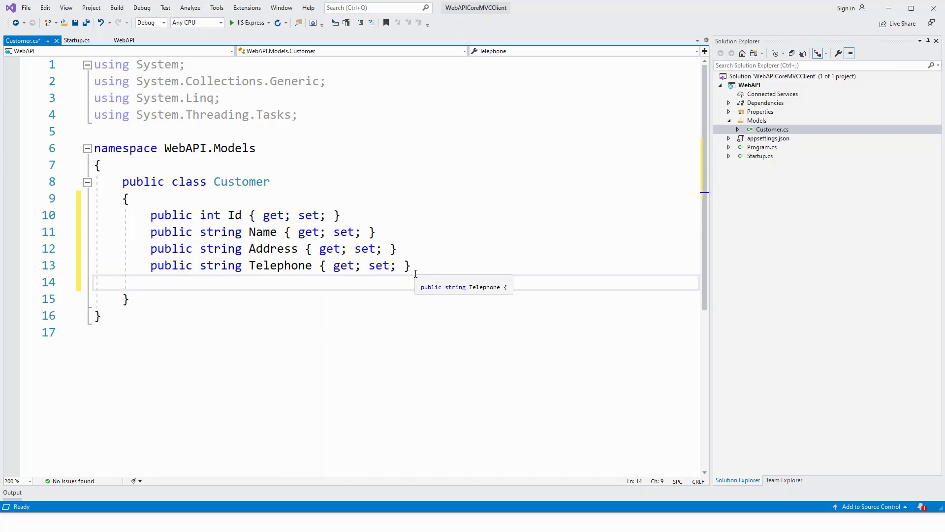
type("prop")
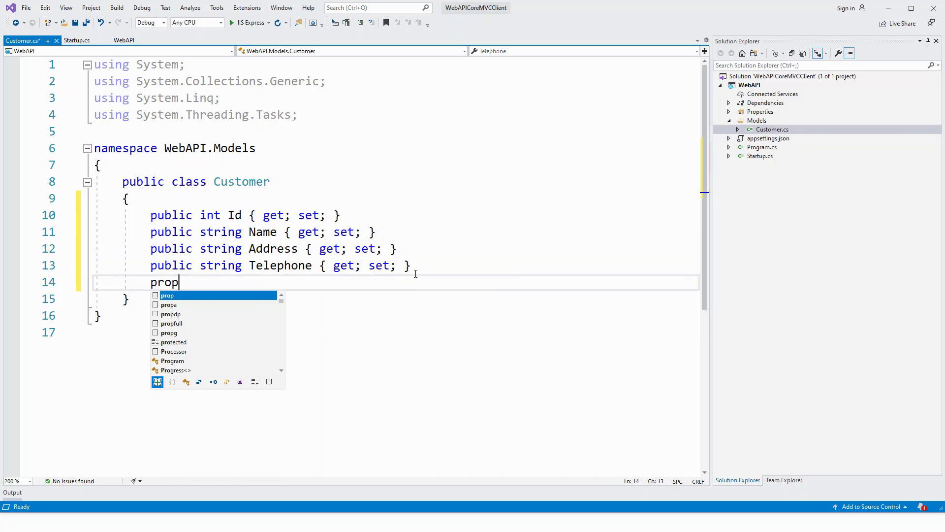
key("Tab")
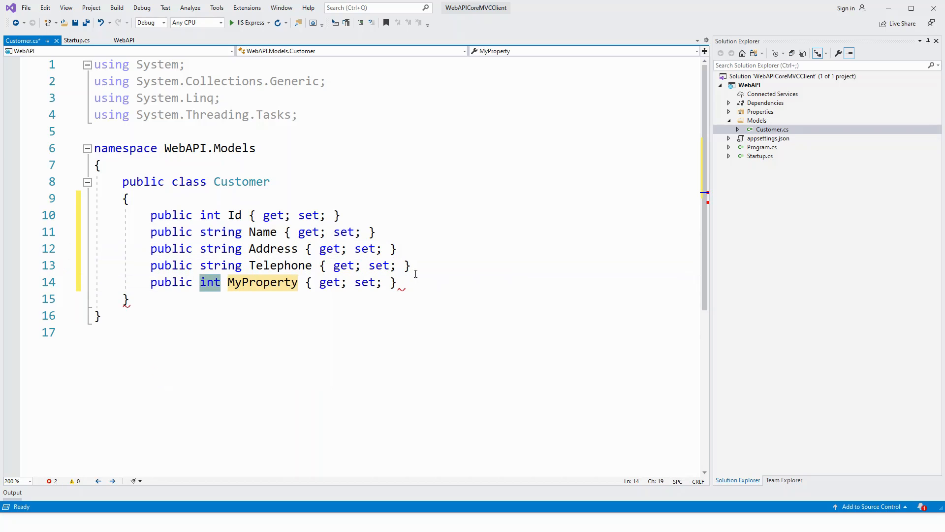
type("str")
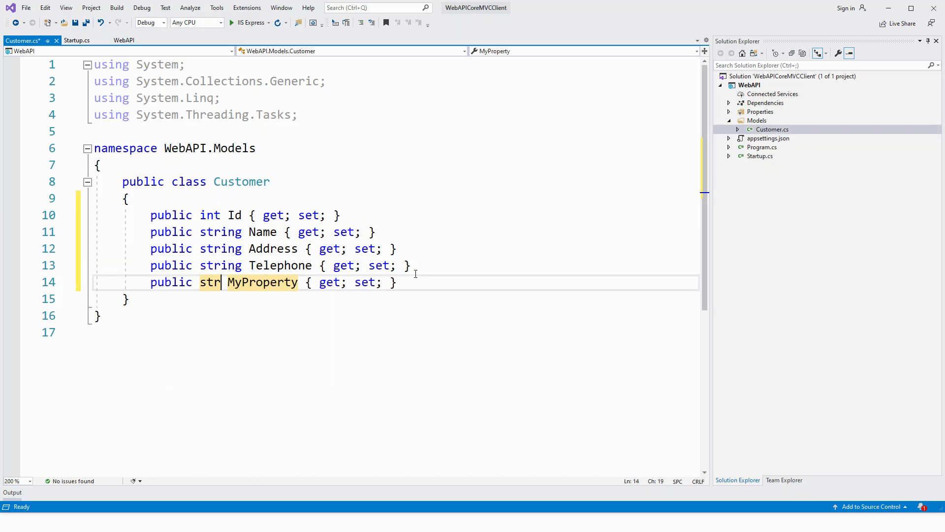
type("ing")
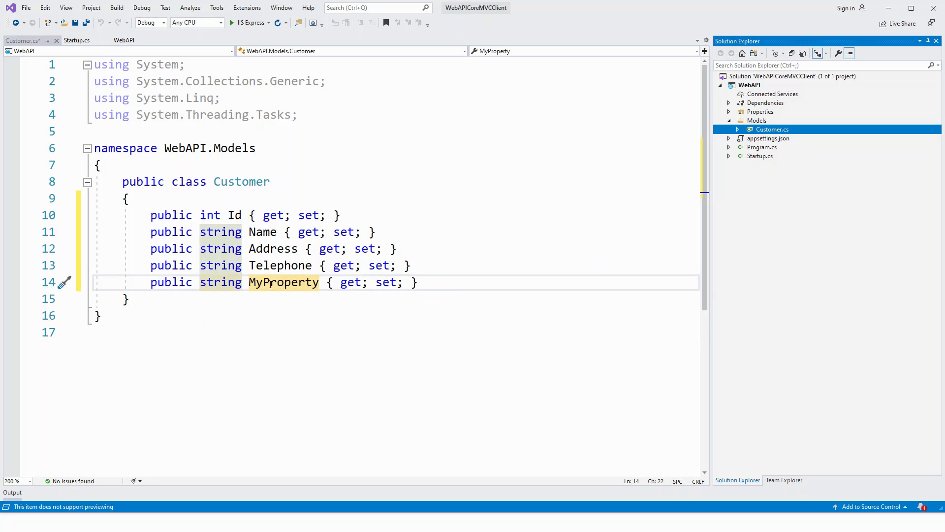
double_click(283, 283)
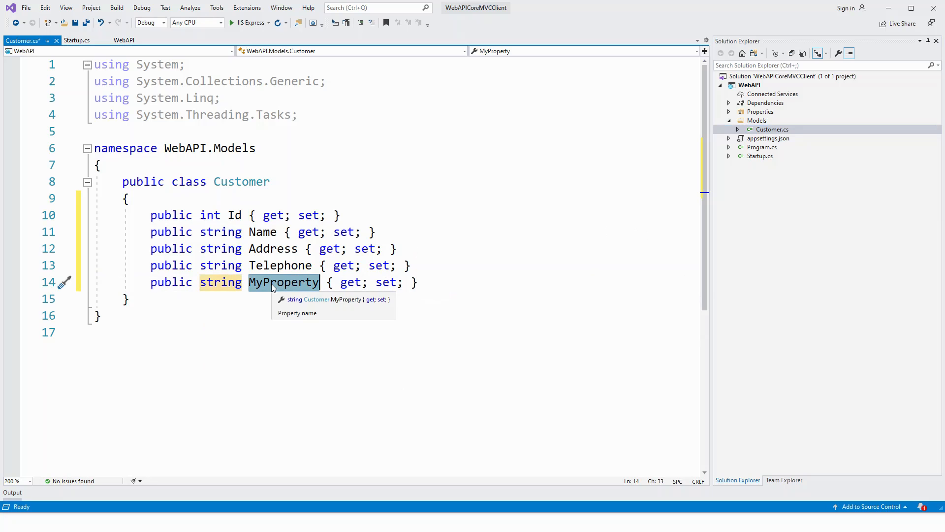
type("Email")
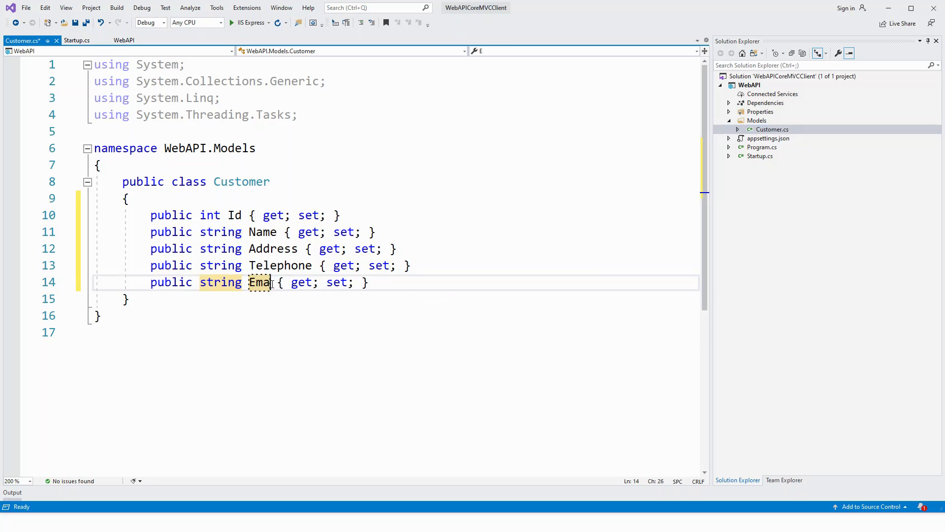
type("l")
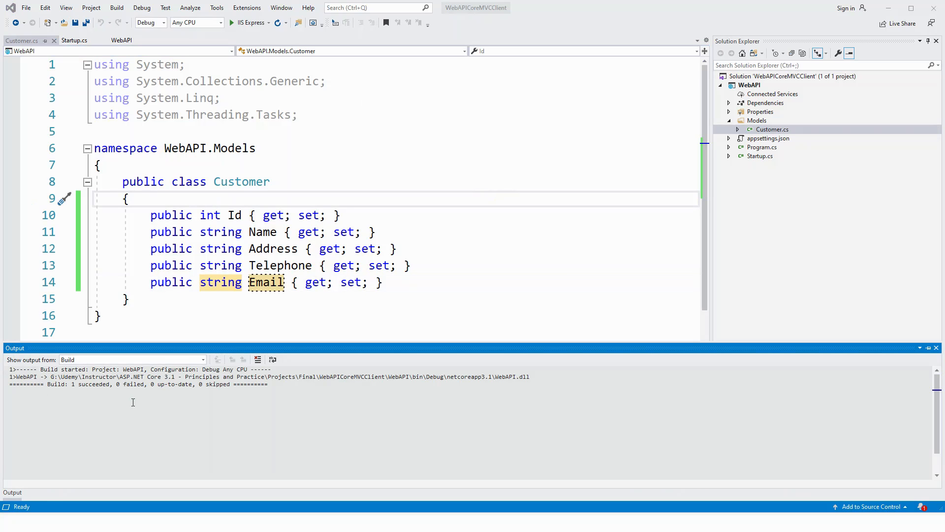
mouse_move(133, 402)
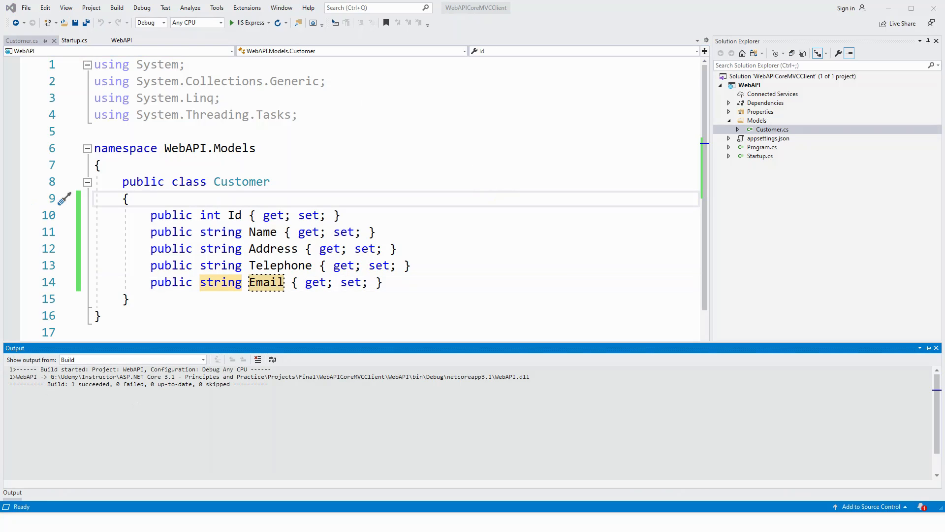